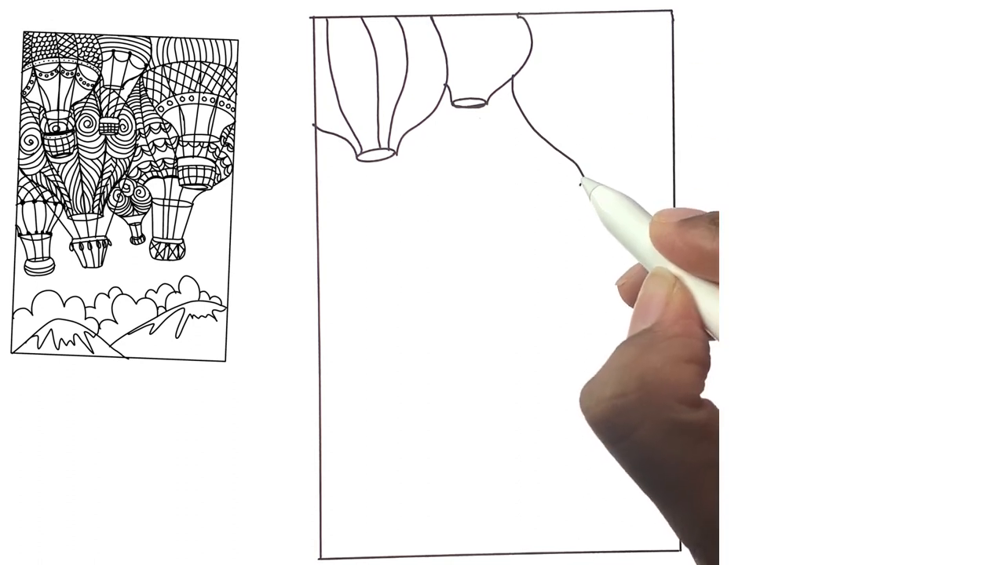
Draw the right balloon edge curving down, then add a rounded cloud bump beside it
{"action": "left_click_drag", "start_coordinate": [577, 181], "coordinate": [636, 173]}
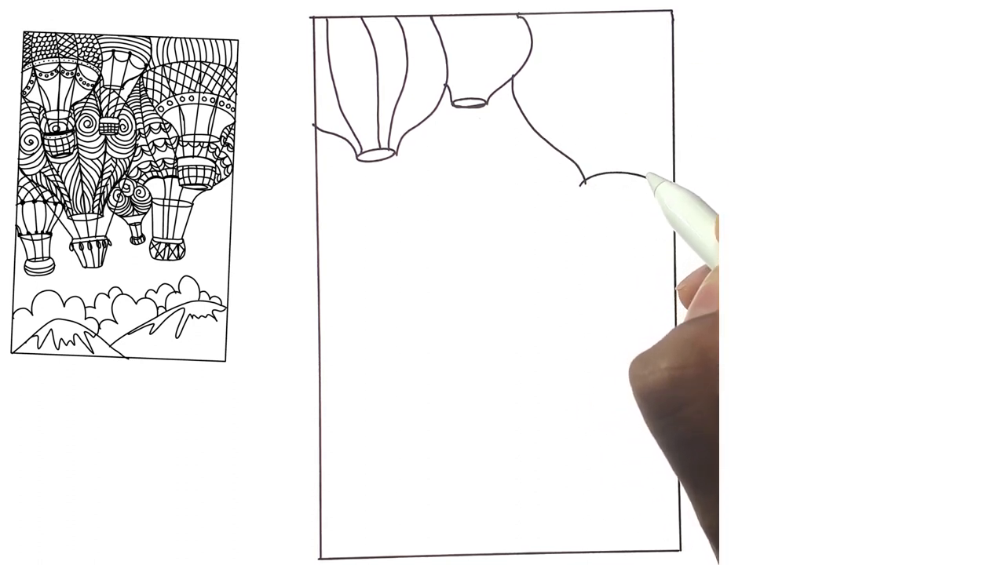
{"action": "left_click_drag", "start_coordinate": [628, 180], "coordinate": [612, 185]}
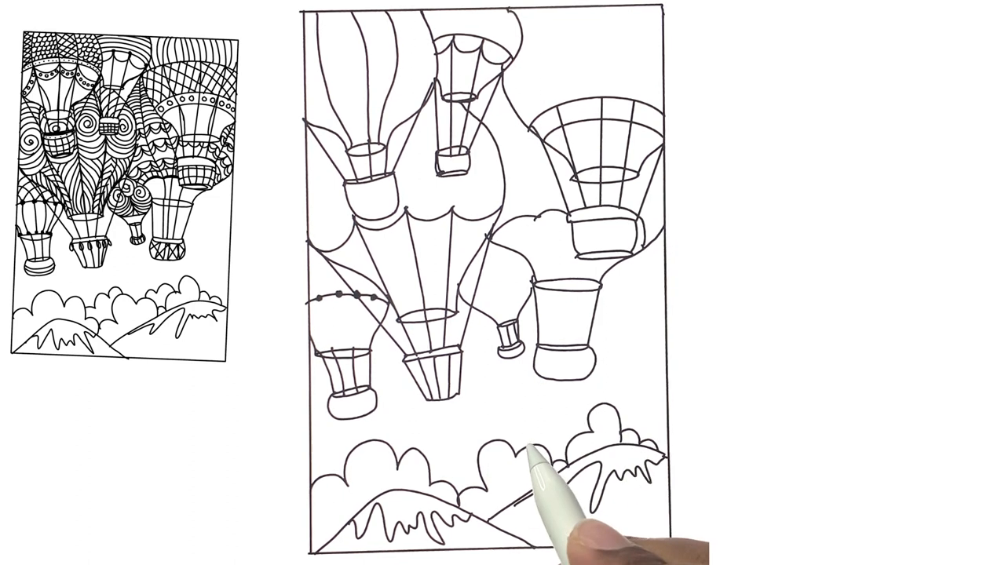
{"action": "mouse_move", "coordinate": [486, 471]}
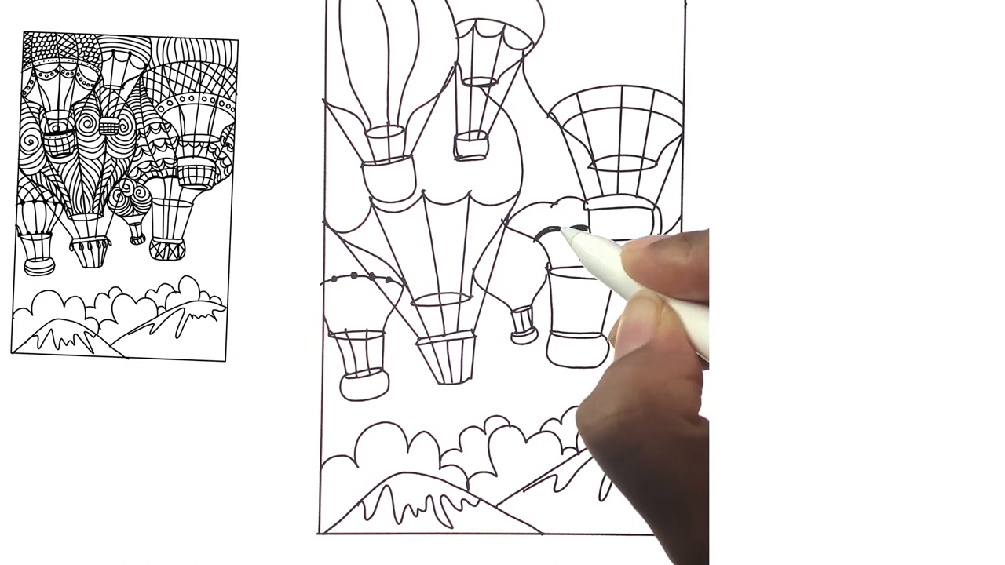
{"action": "mouse_move", "coordinate": [589, 259]}
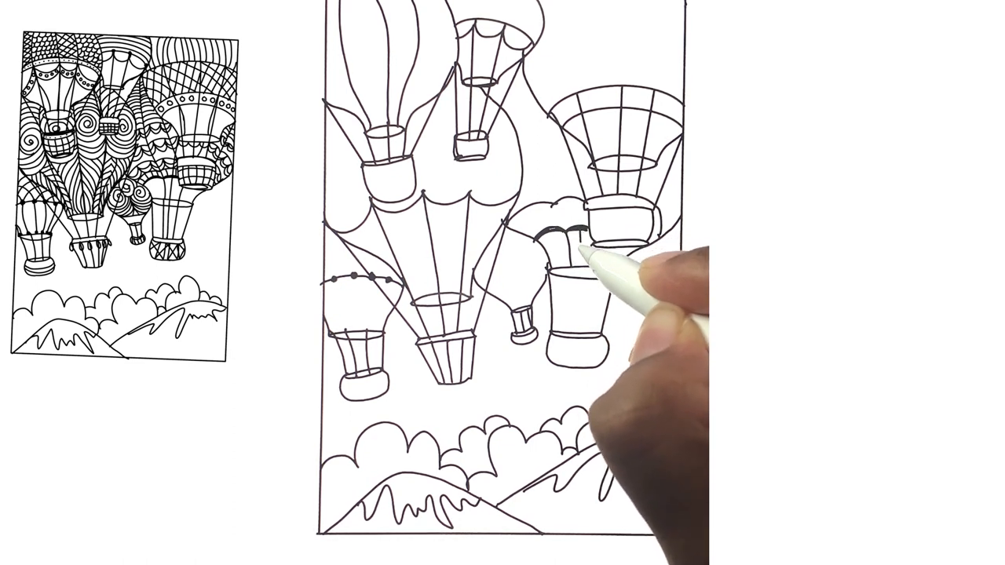